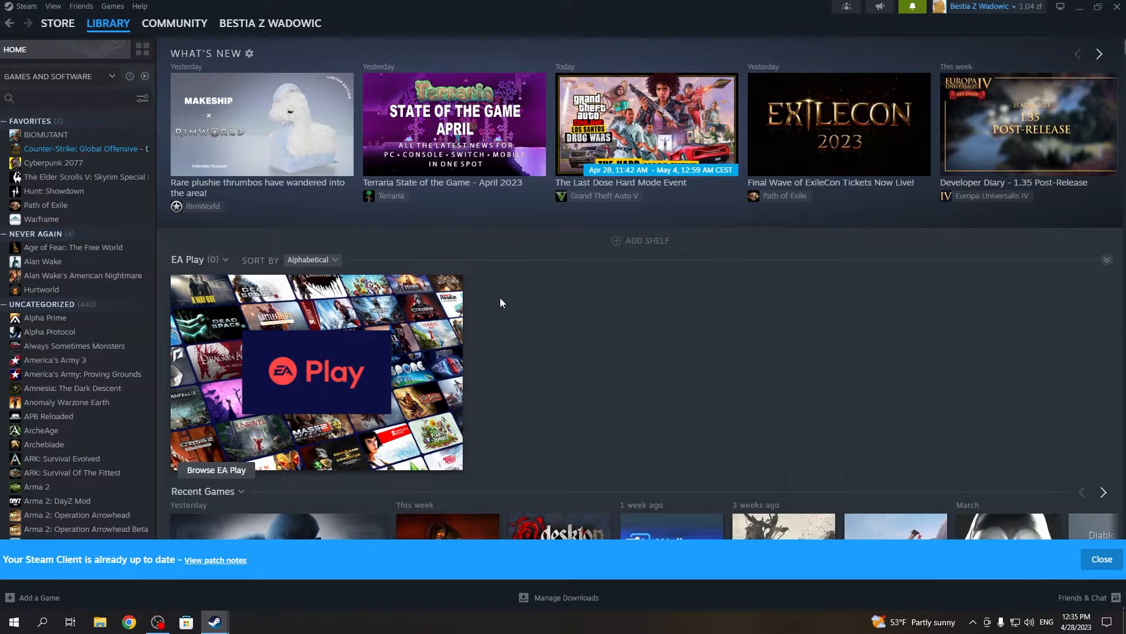
{"action": "mouse_move", "coordinate": [581, 351]}
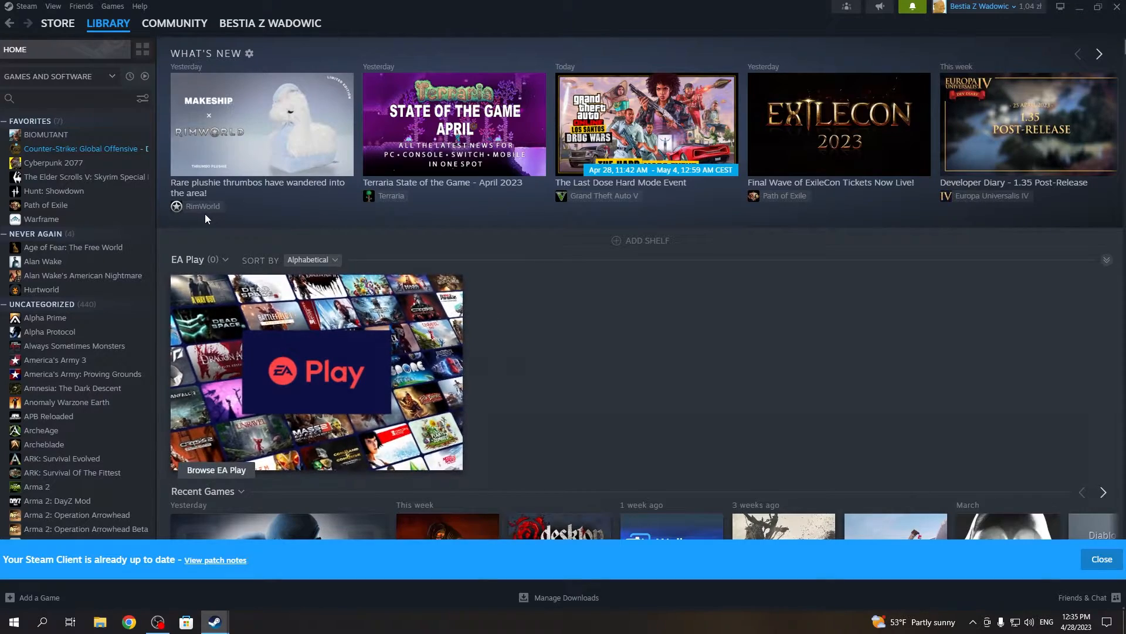
{"action": "mouse_move", "coordinate": [463, 281]}
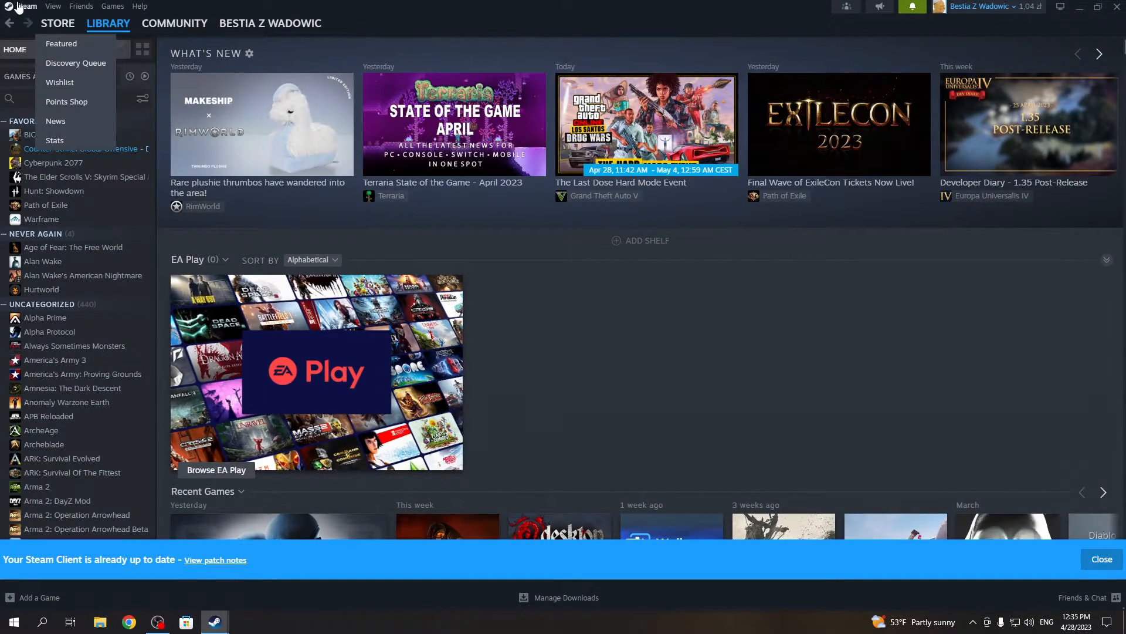
Step: Open Steam Settings on the Friends & Chat page
{"action": "left_click", "coordinate": [26, 6]}
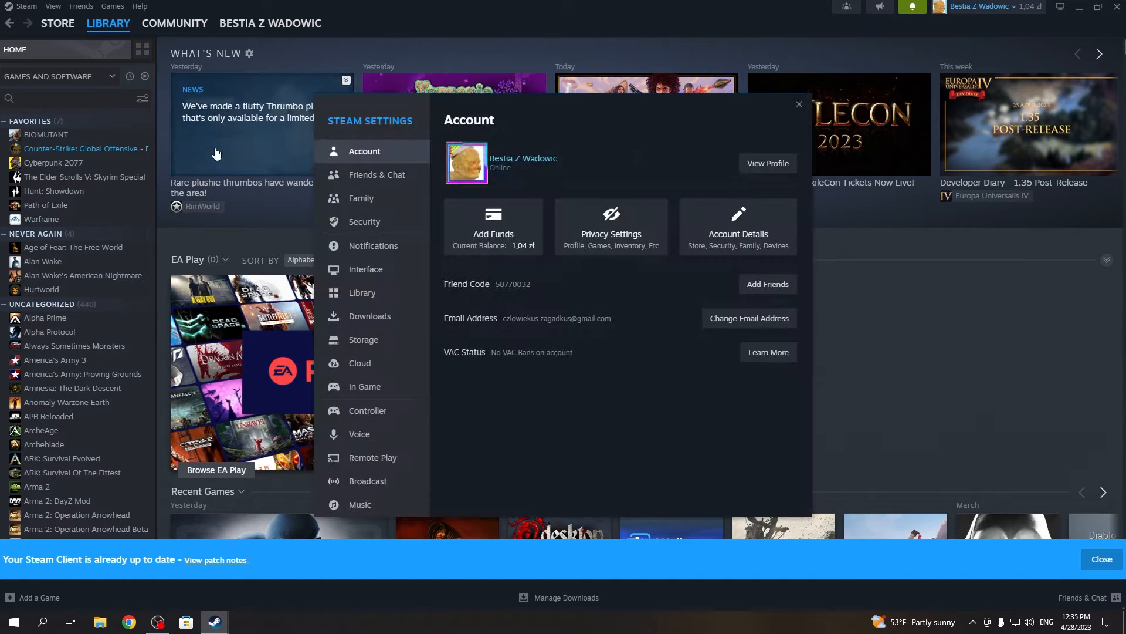
{"action": "left_click", "coordinate": [375, 175]}
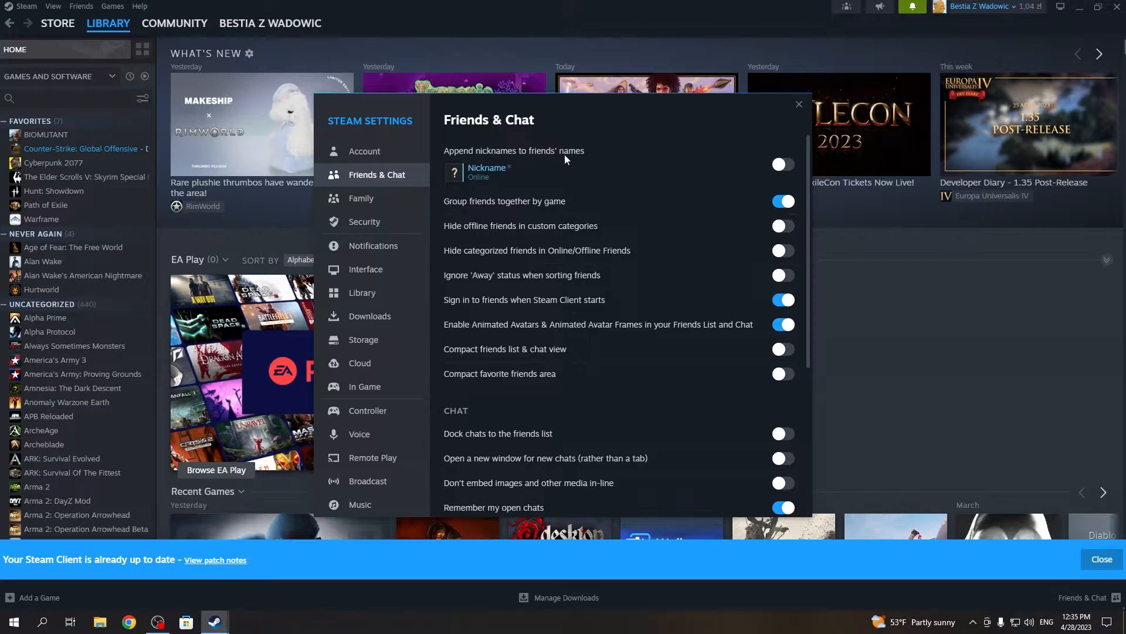
{"action": "mouse_move", "coordinate": [784, 171]}
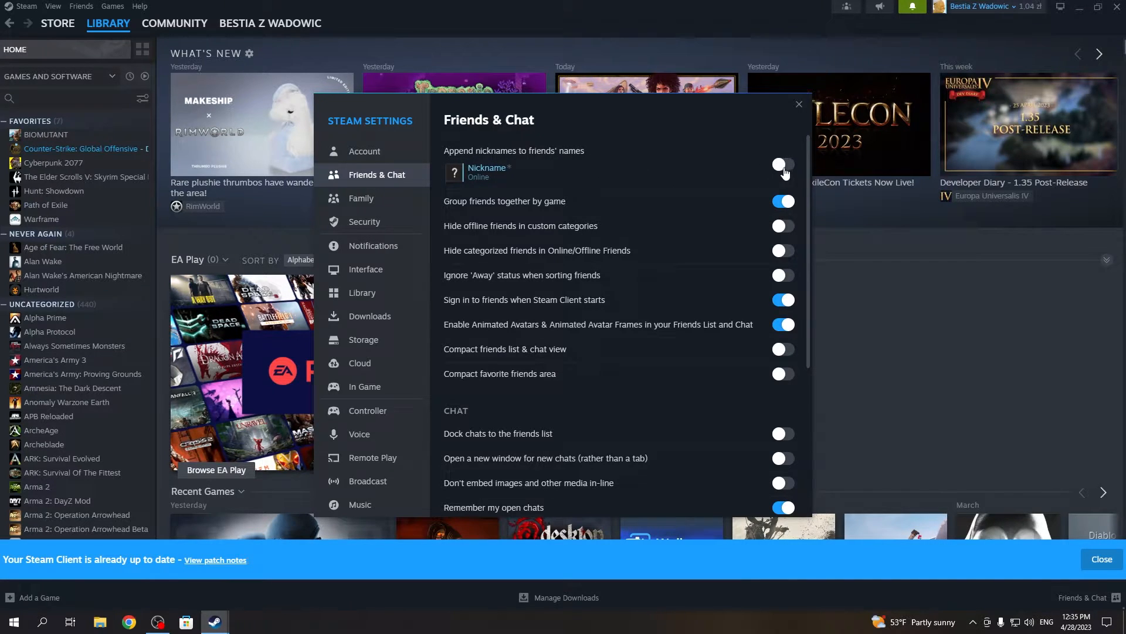
Step: Toggle 'Append nicknames to friends' names' on and back off, then close Settings
{"action": "left_click", "coordinate": [782, 164]}
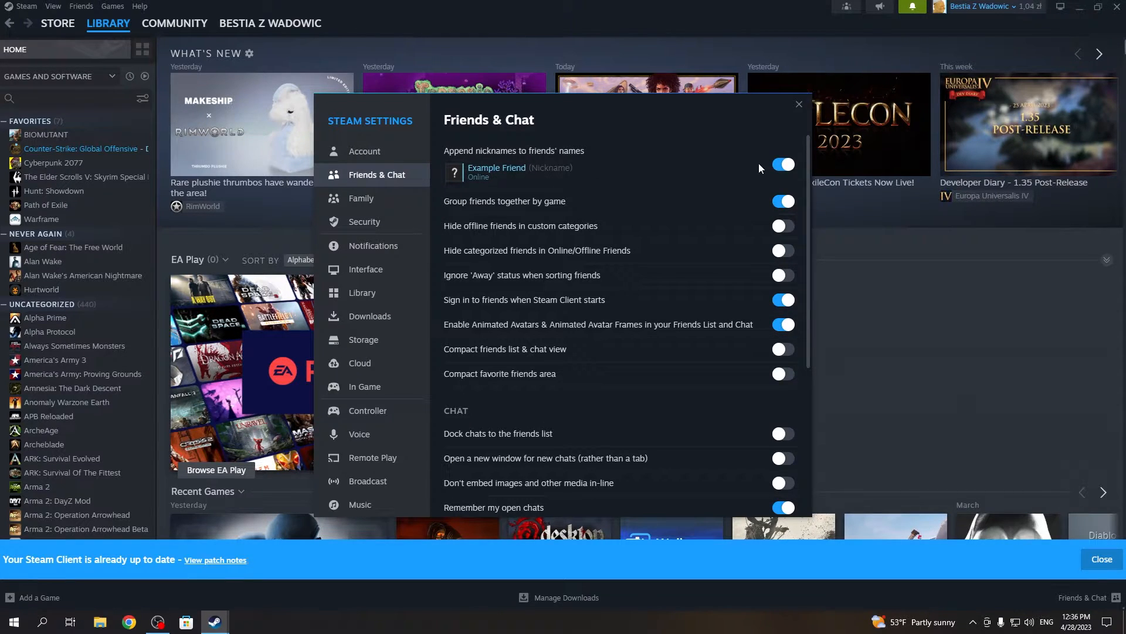
{"action": "left_click", "coordinate": [781, 164]}
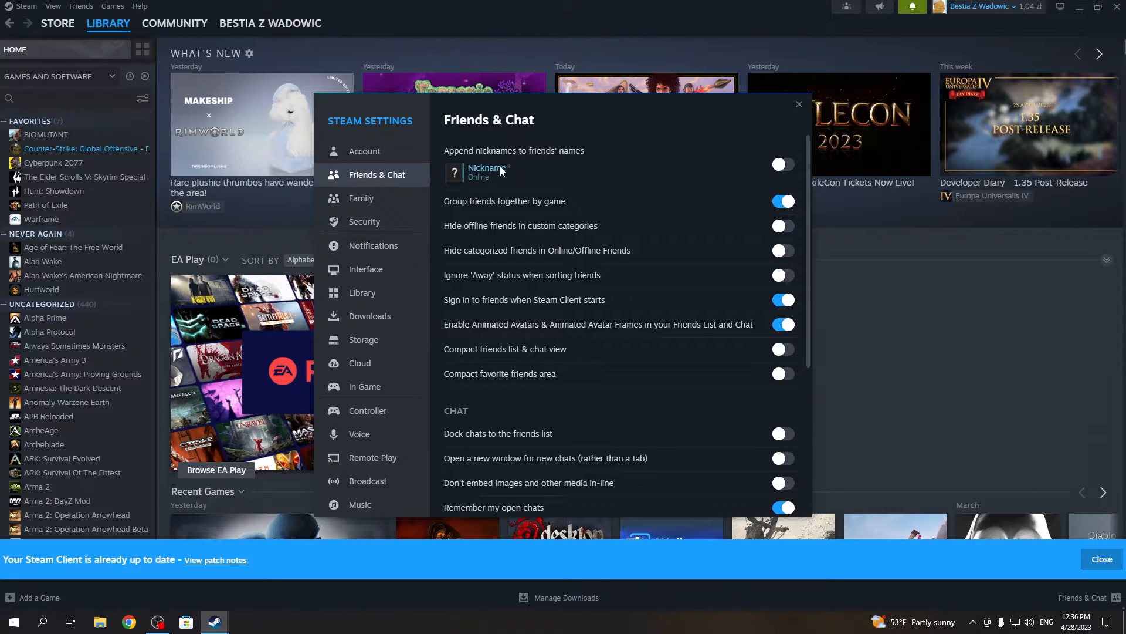
{"action": "left_click", "coordinate": [797, 105]}
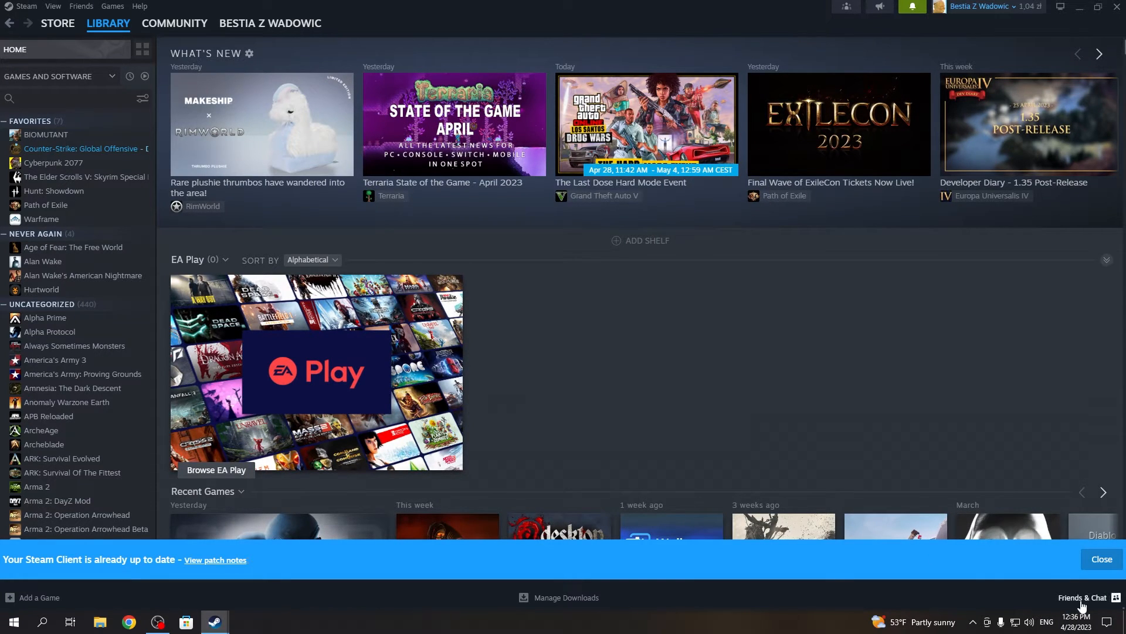
Step: Rename the friend nicknamed Ruki to 'Wow' from the friends list
{"action": "left_click", "coordinate": [1087, 597]}
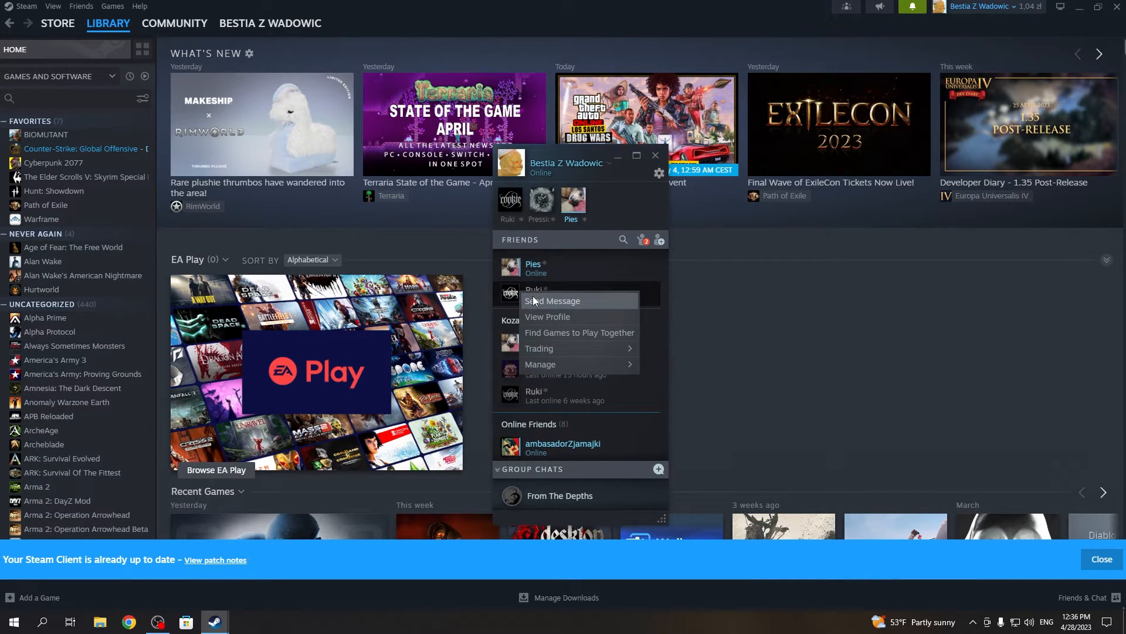
{"action": "left_click", "coordinate": [540, 365]}
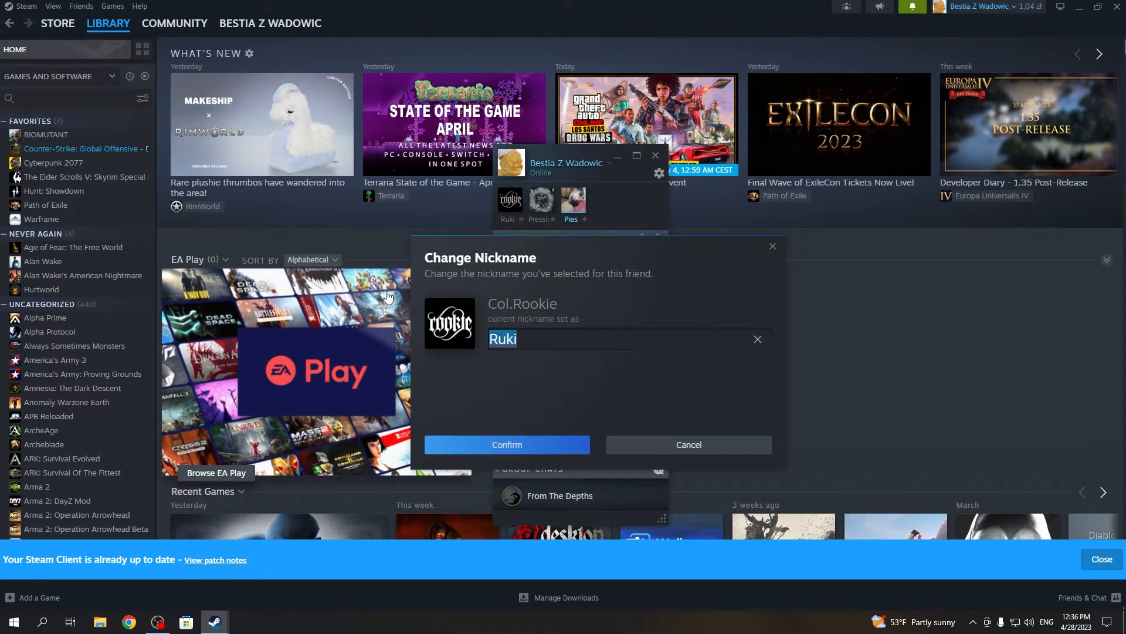
{"action": "type", "text": "W"}
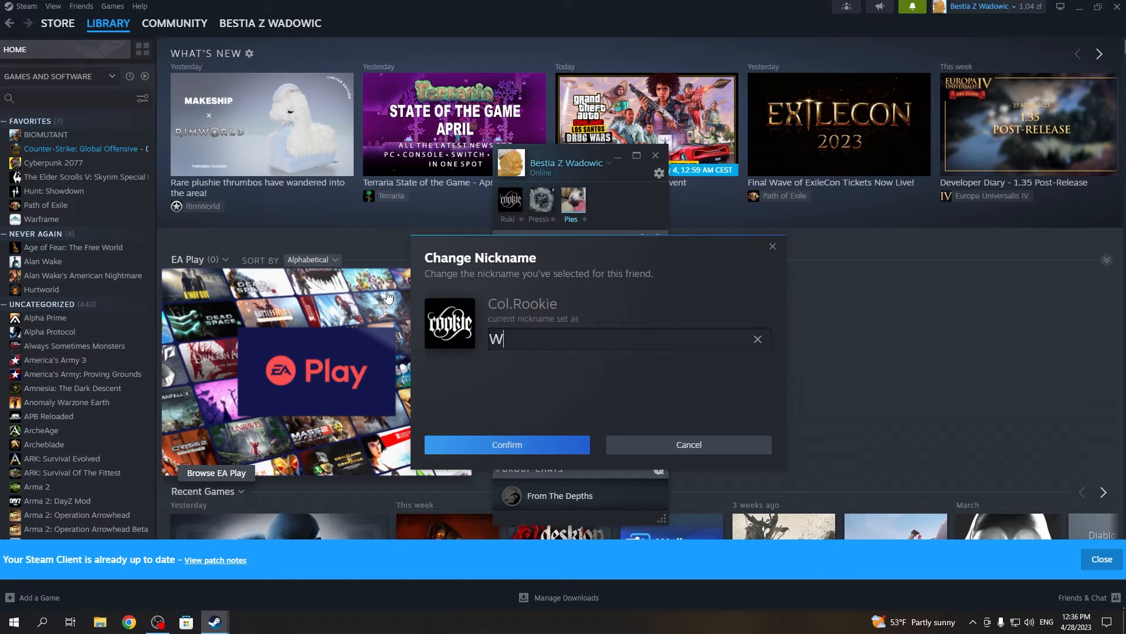
{"action": "type", "text": "ow"}
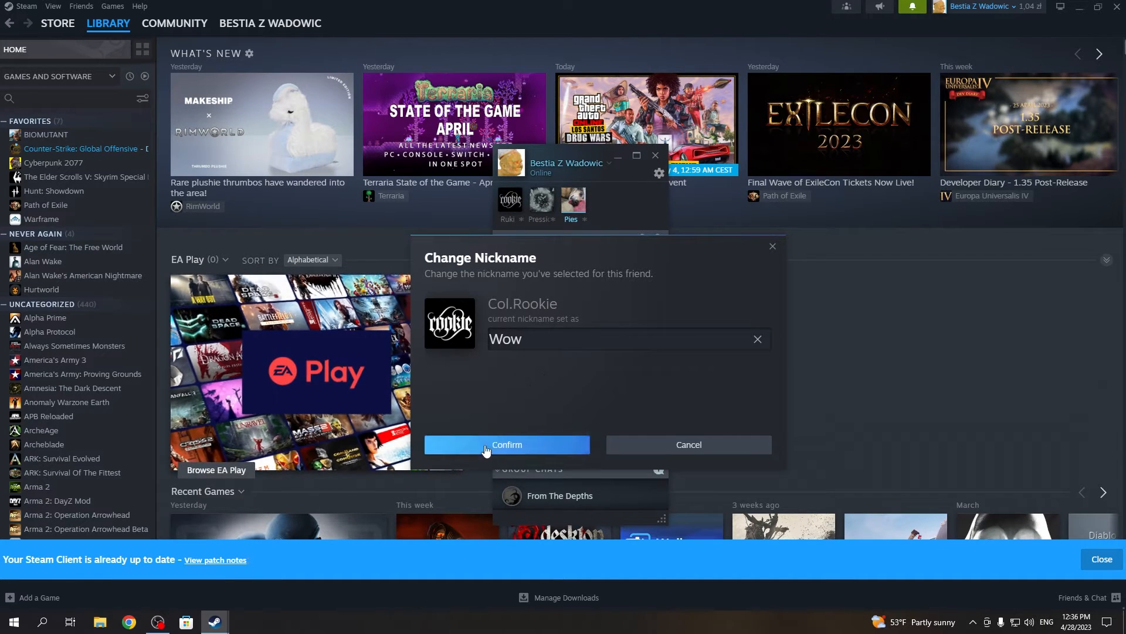
{"action": "left_click", "coordinate": [507, 444]}
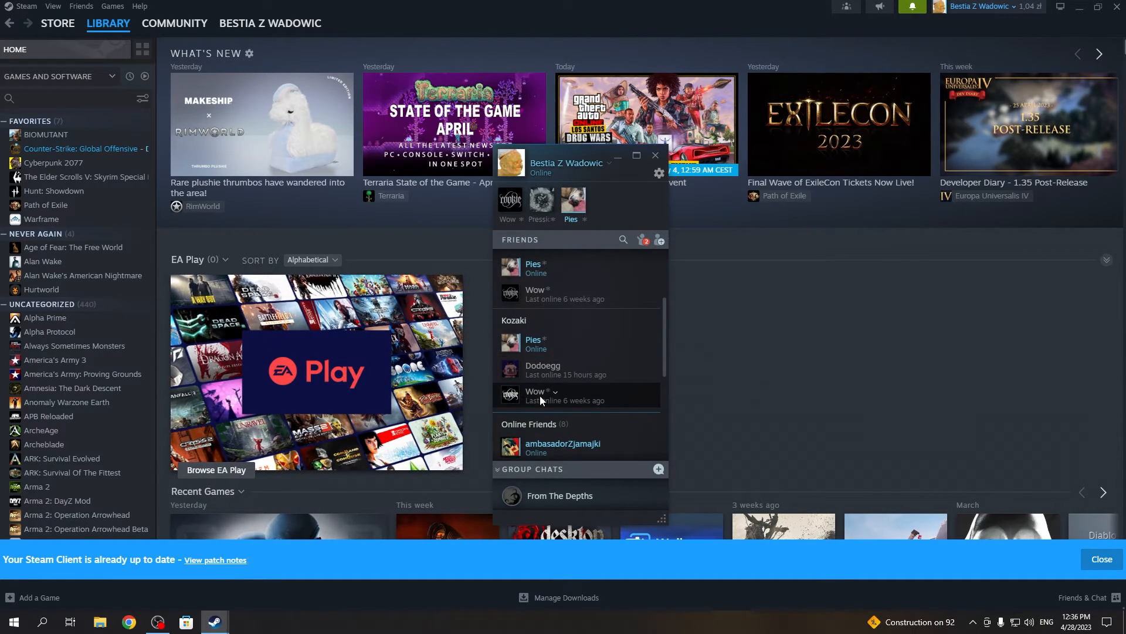